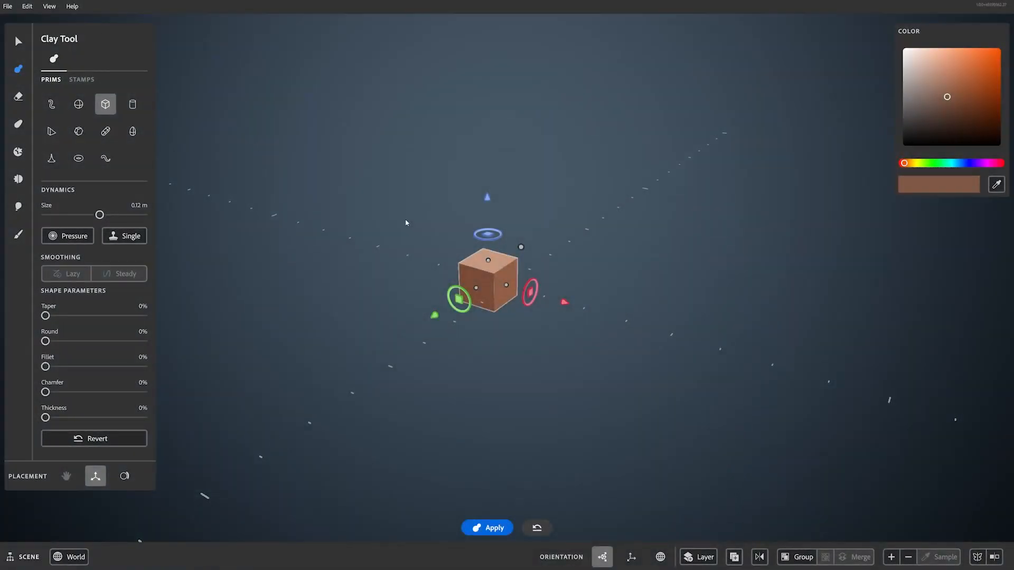
Step: Open Save As from the File menu and select the QuickSaveTest scene file
left_click(27, 6)
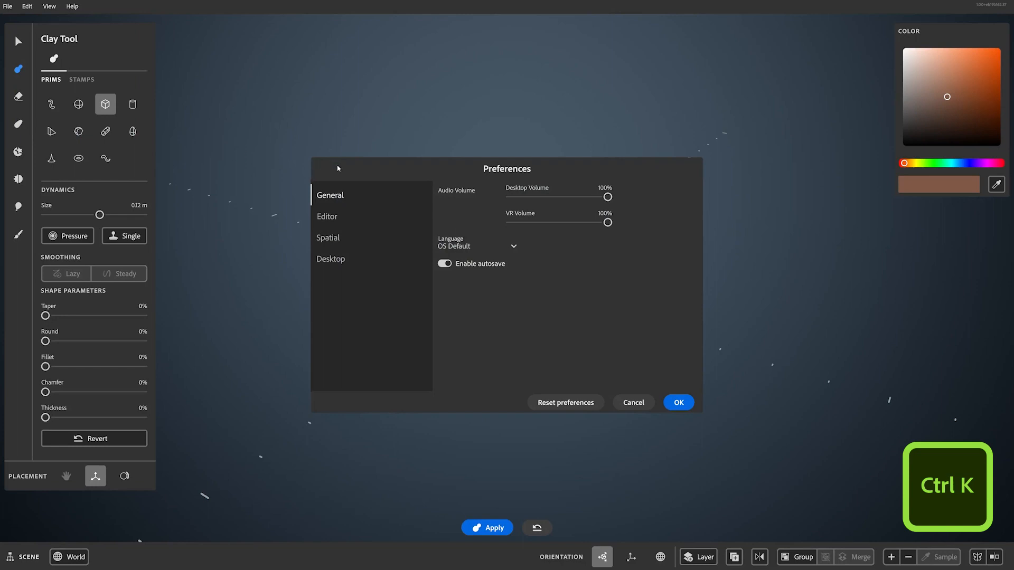
mouse_move(339, 193)
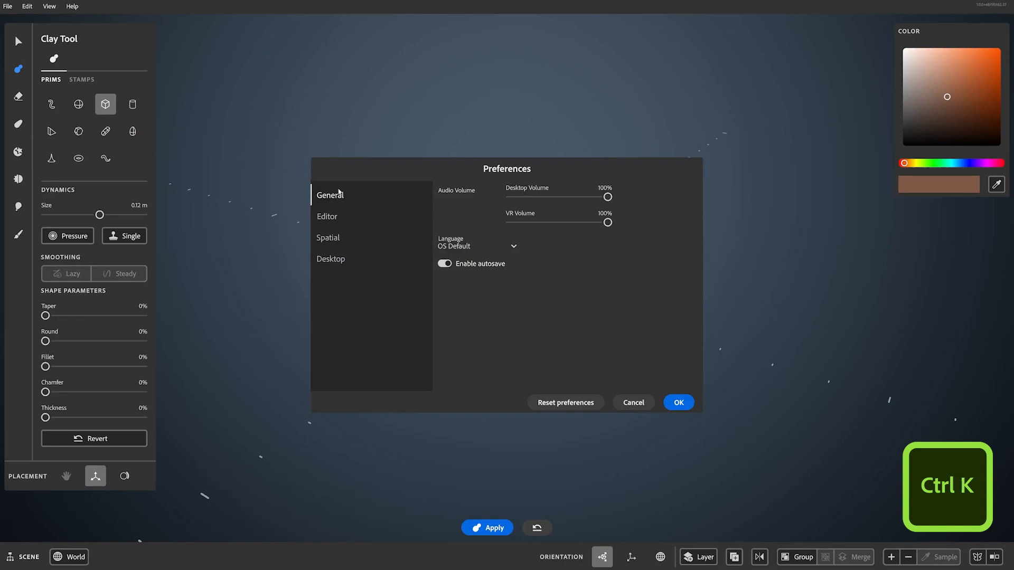
left_click(328, 237)
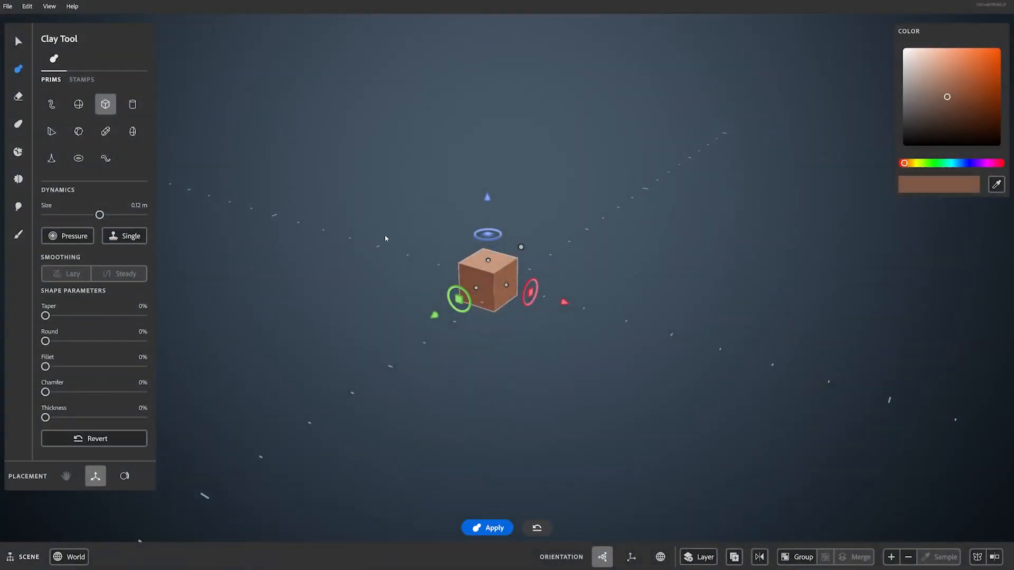
left_click(7, 6)
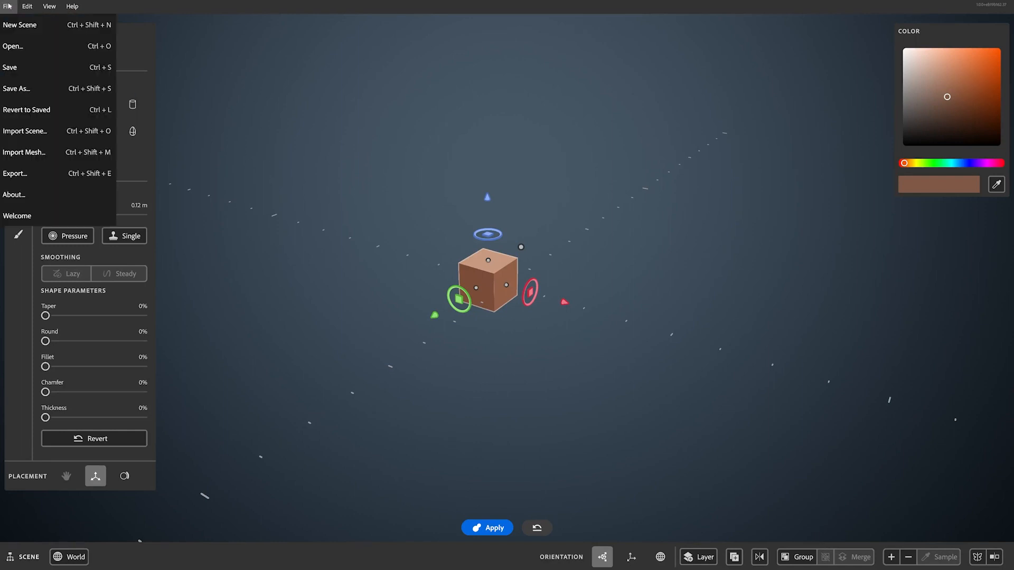
mouse_move(13, 46)
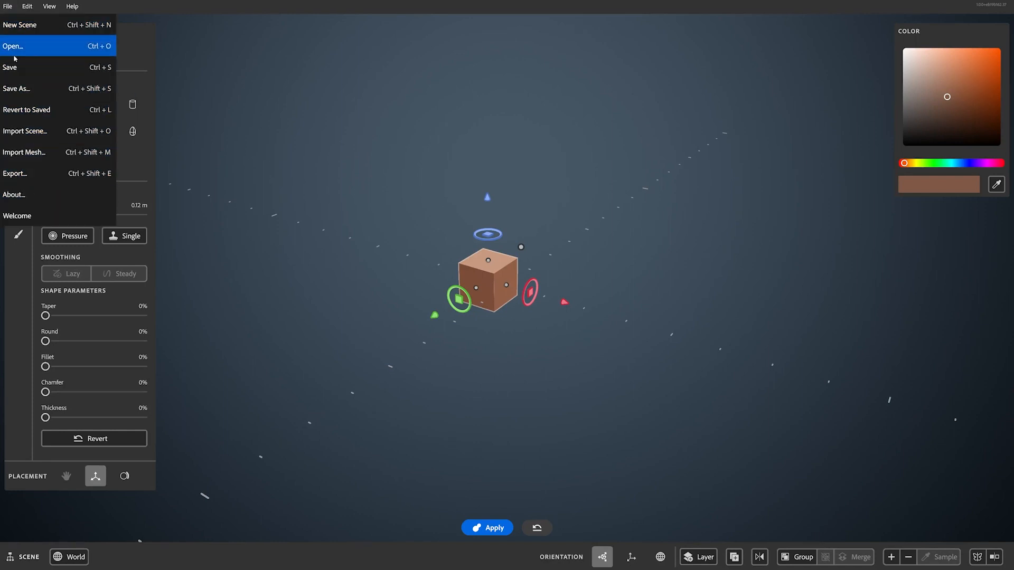
mouse_move(9, 67)
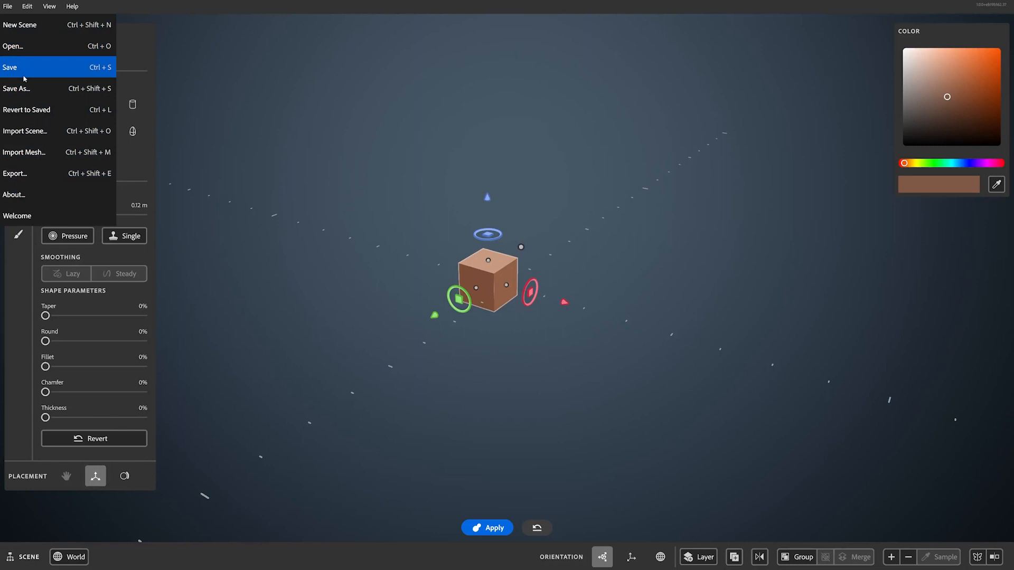
mouse_move(30, 75)
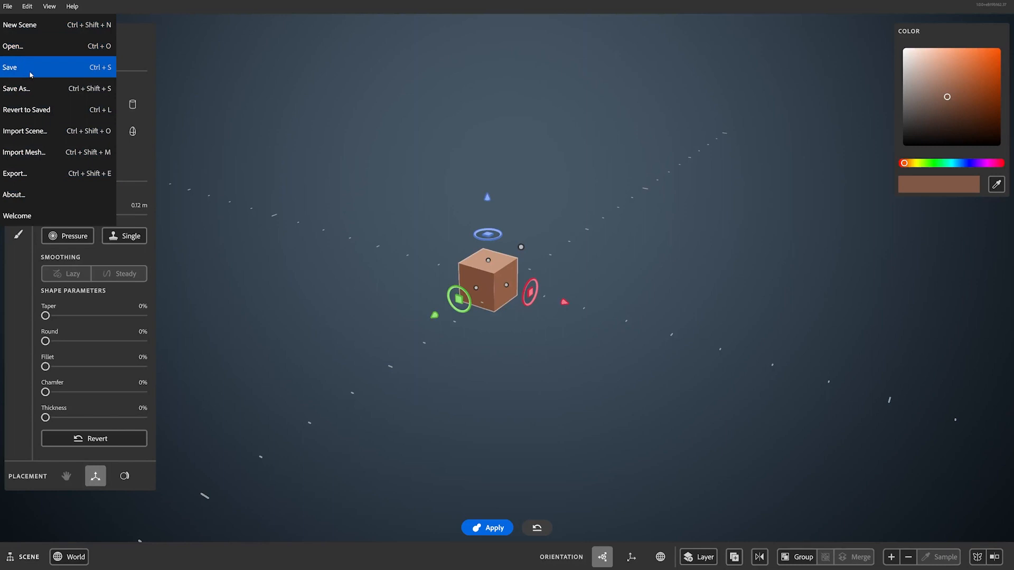
left_click(17, 89)
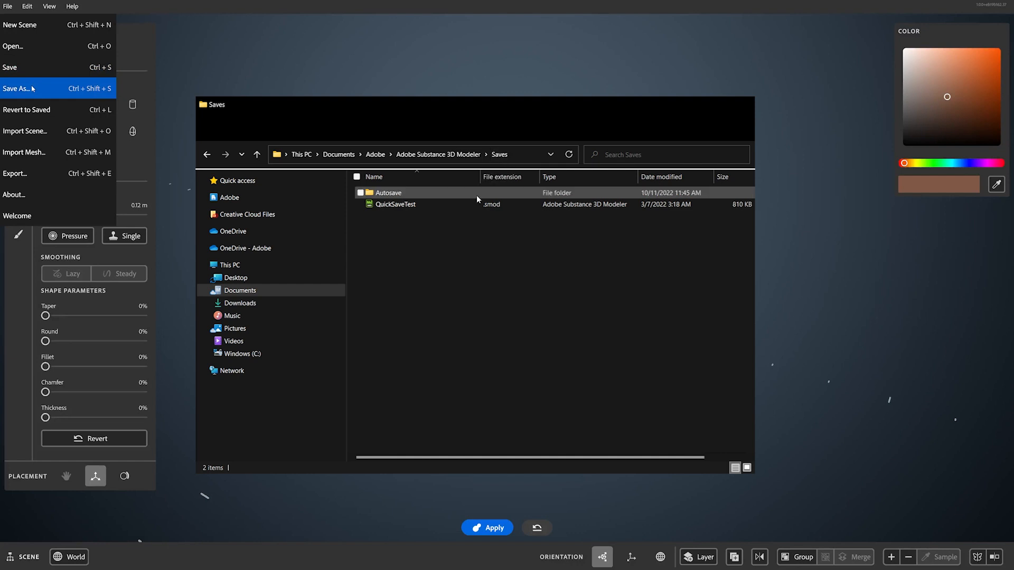
left_click(395, 204)
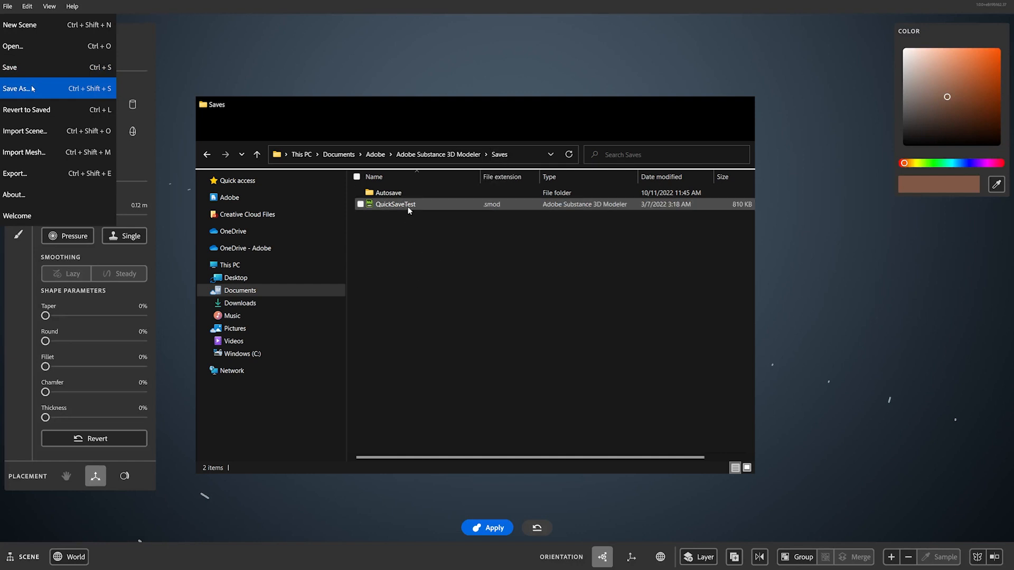
left_click(404, 247)
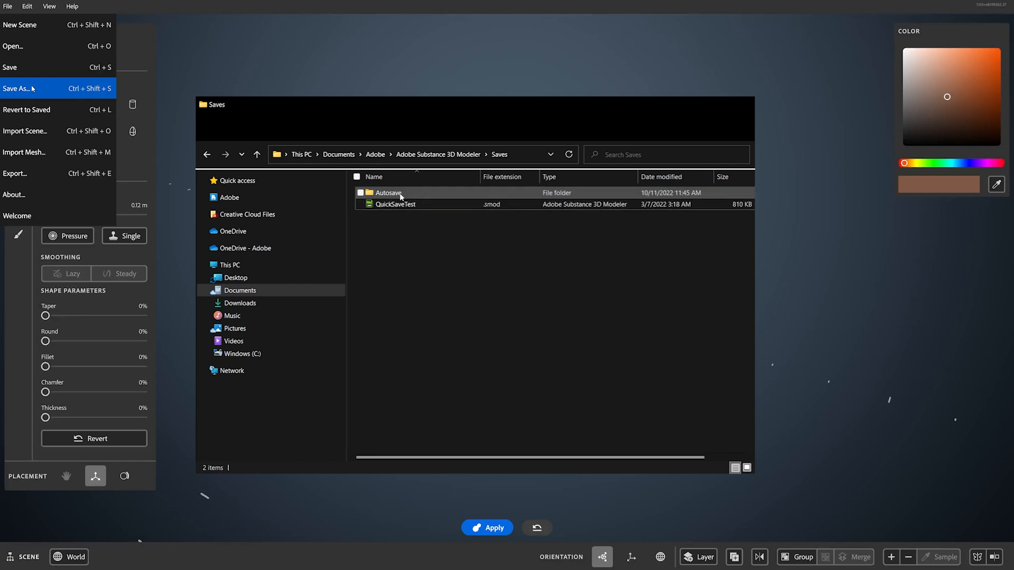
Step: Browse the Autosave folder, then open Edit > Preferences to view the Enable autosave toggle
left_click(387, 193)
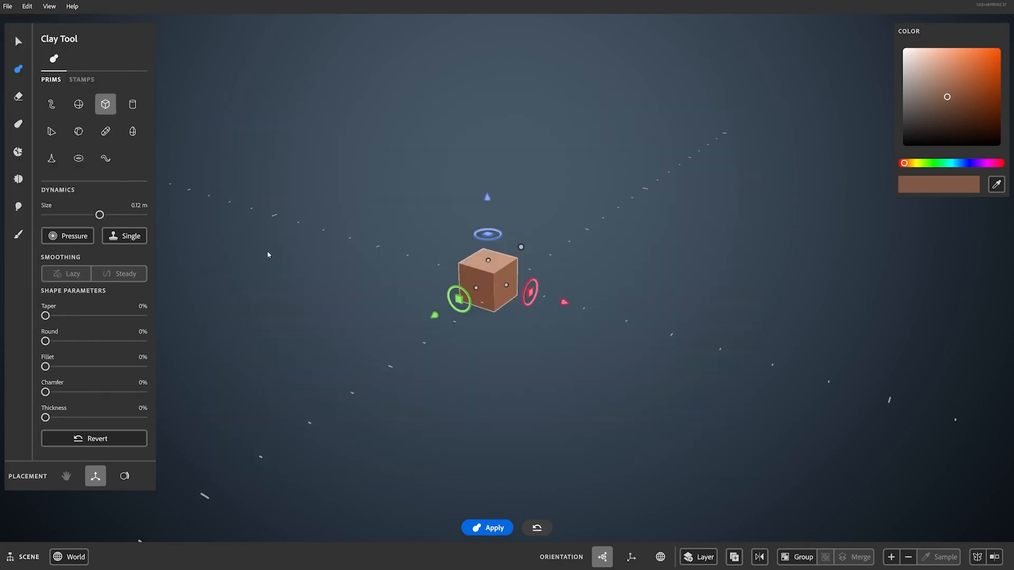
left_click(26, 6)
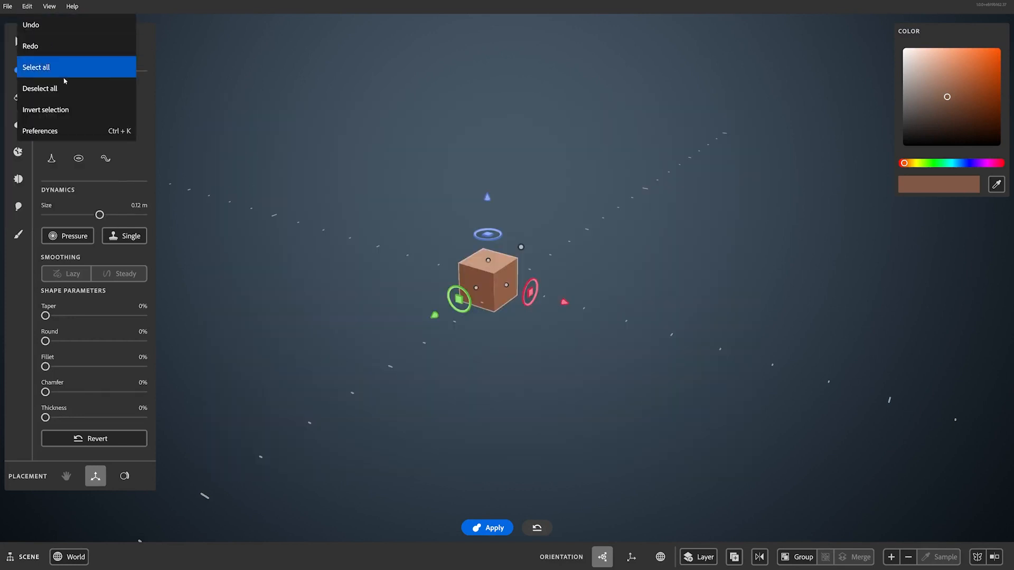
left_click(40, 130)
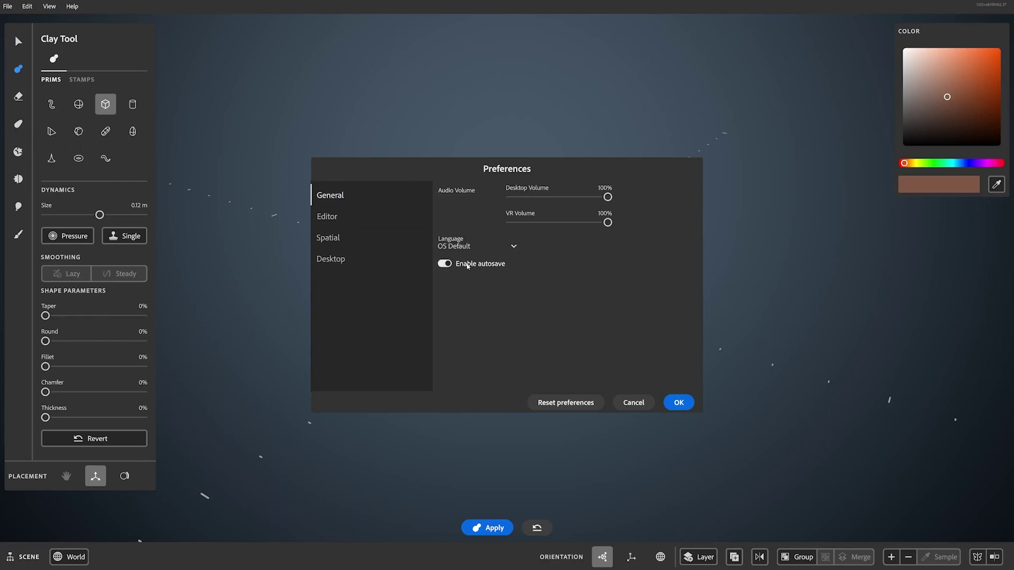
mouse_move(458, 275)
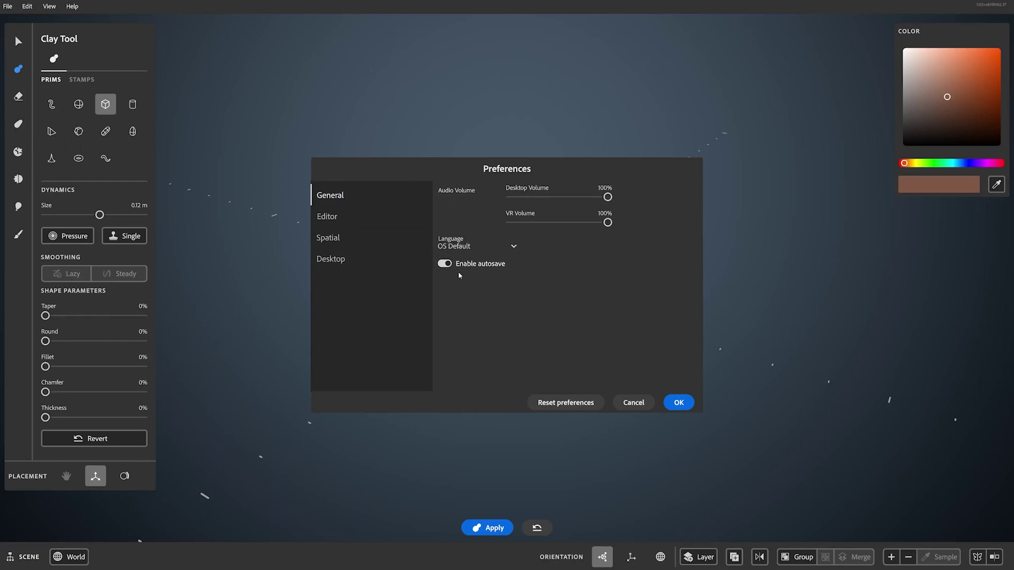